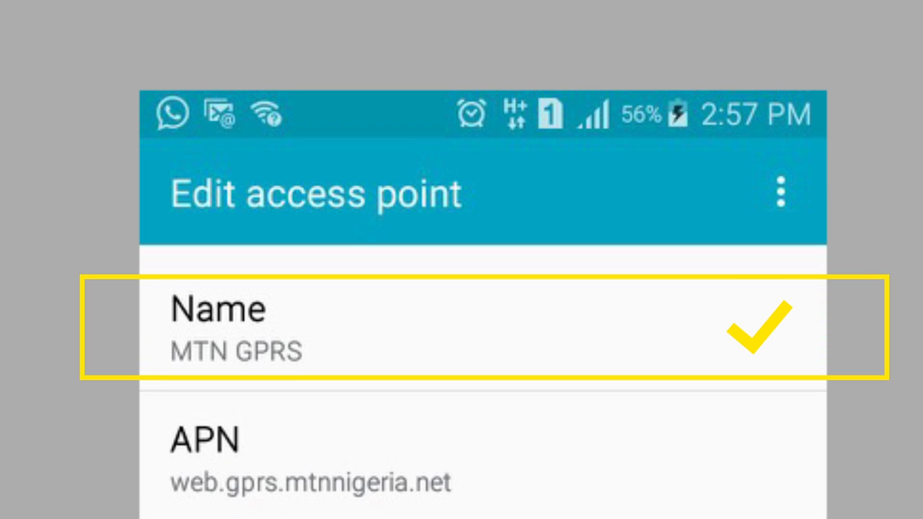
Confirm Name MTN GPRS and APN web.gprs.mtnnigeria.net, and mark the unset Proxy as correct
scroll("down", 3)
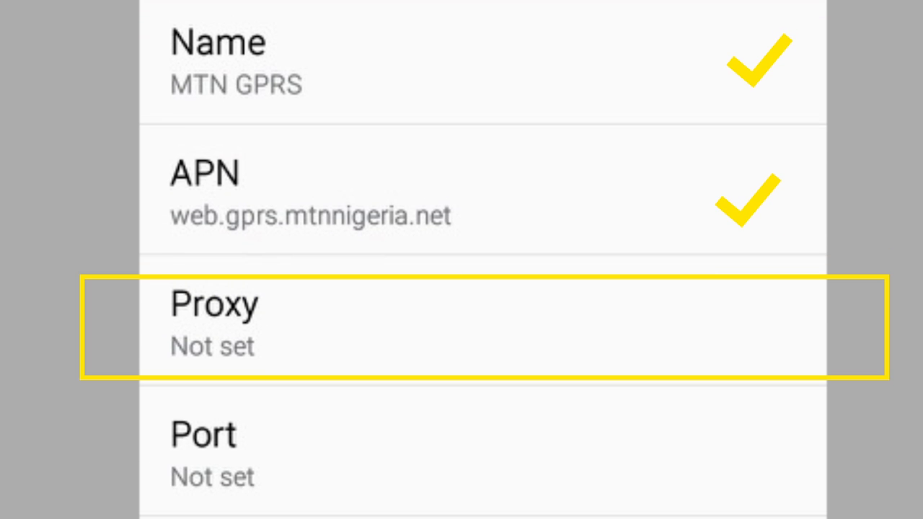
left_click(476, 324)
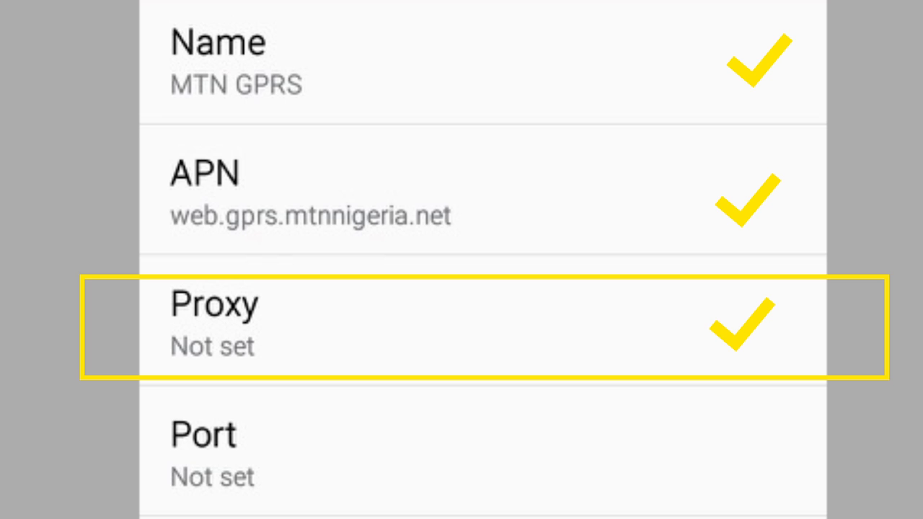
Mark Port as not set and Username and Password web as correct
scroll("down", 3)
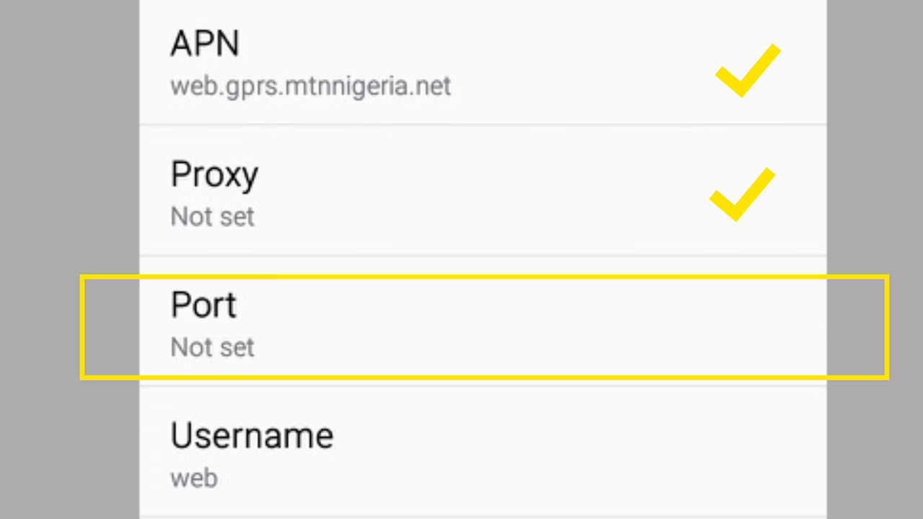
left_click(483, 326)
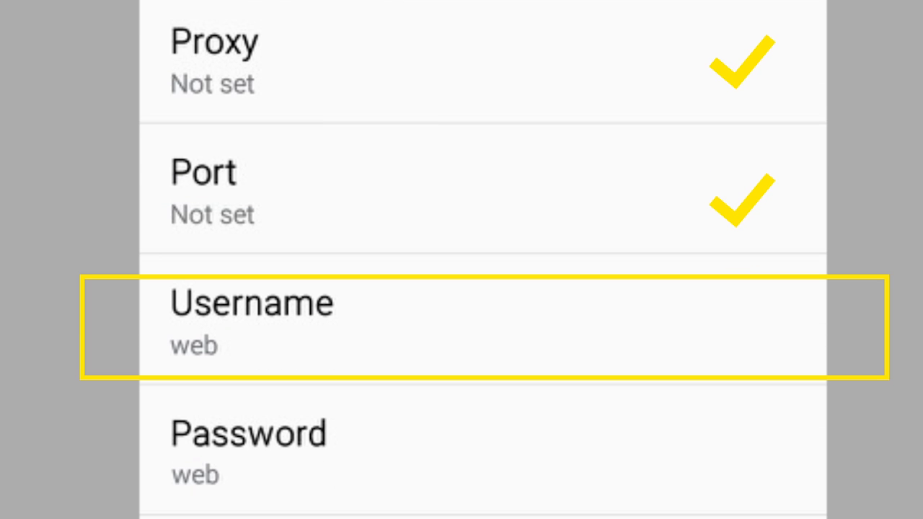
scroll("down", 3)
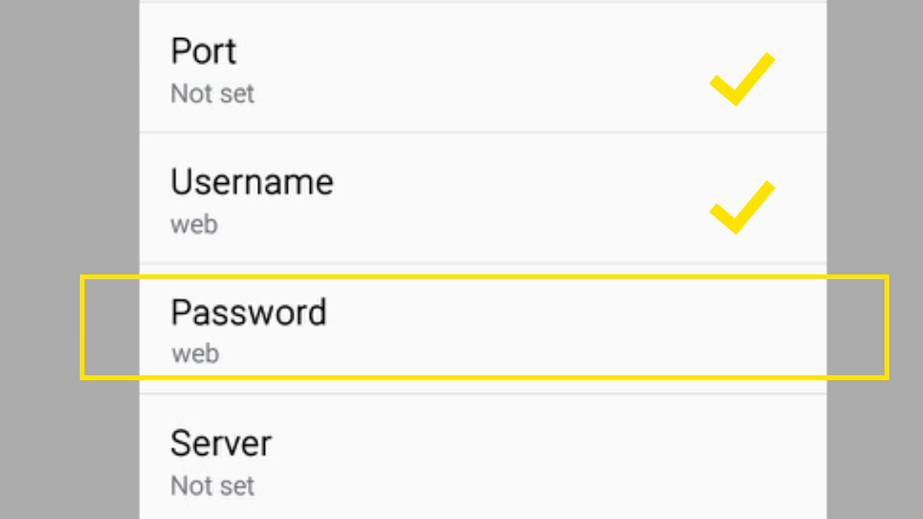
left_click(483, 331)
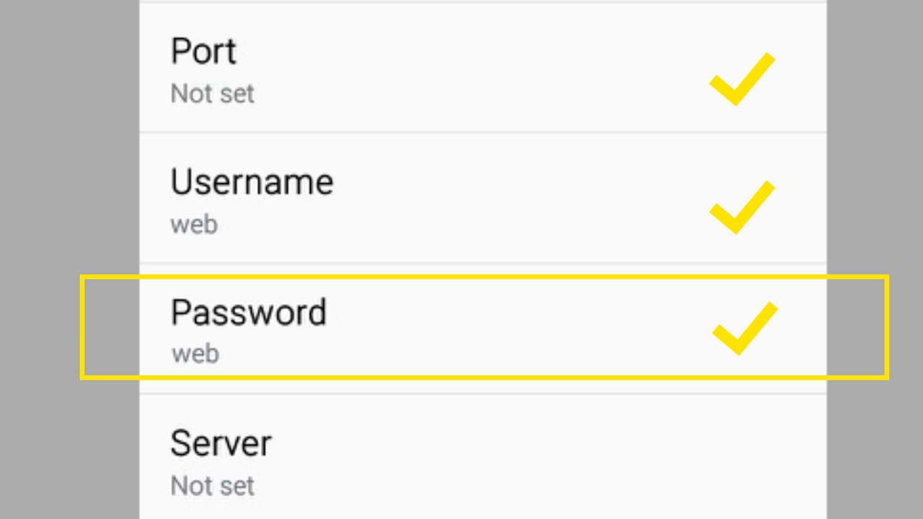